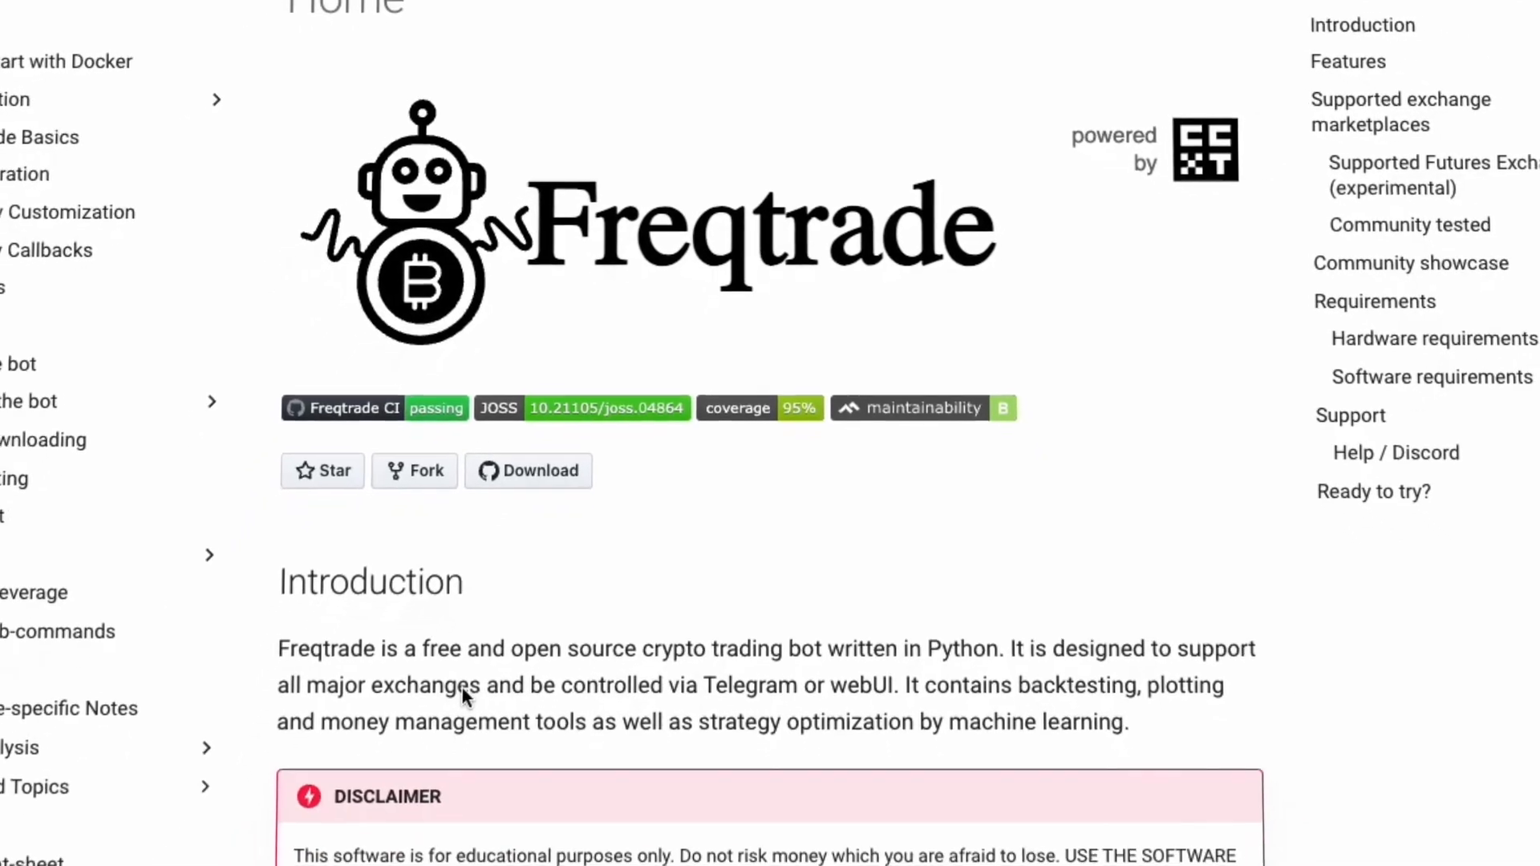
- Open the Quickstart with Docker page from the sidebar and scroll into its docker instructions
scroll(down, 3)
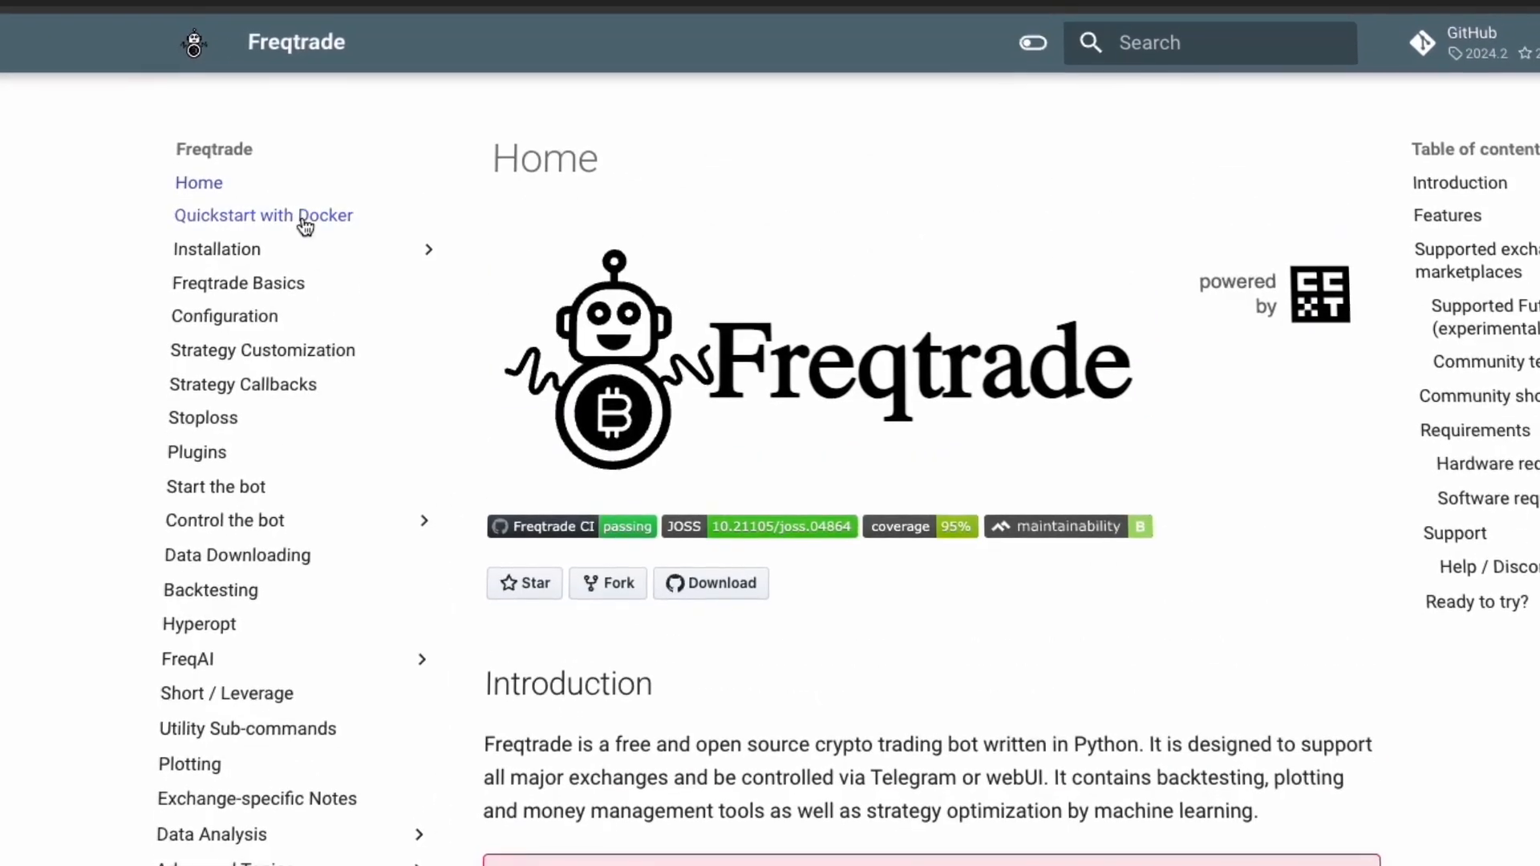
click(263, 215)
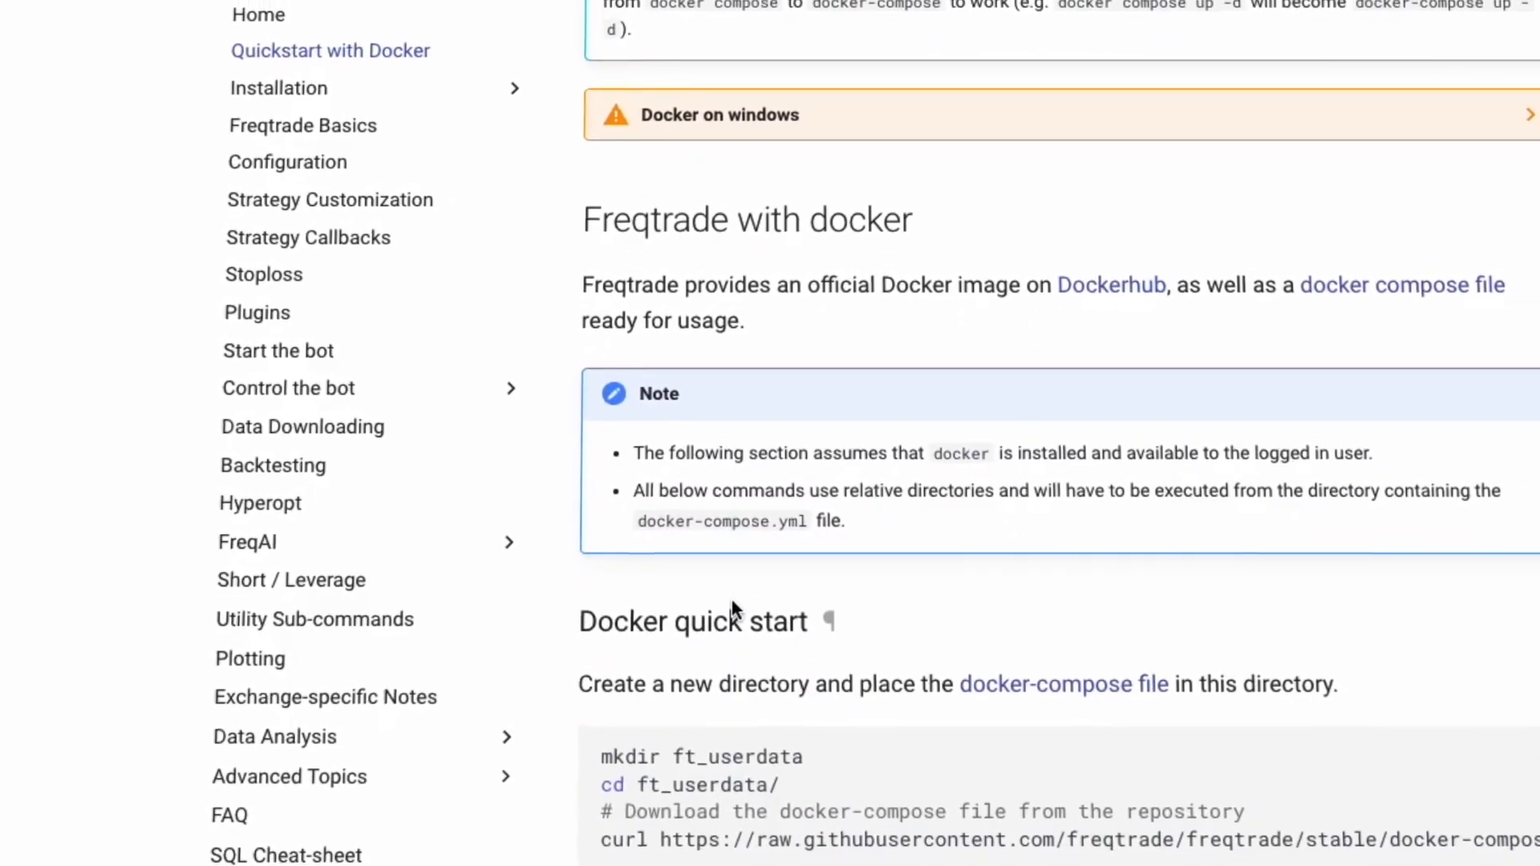
scroll(down, 3)
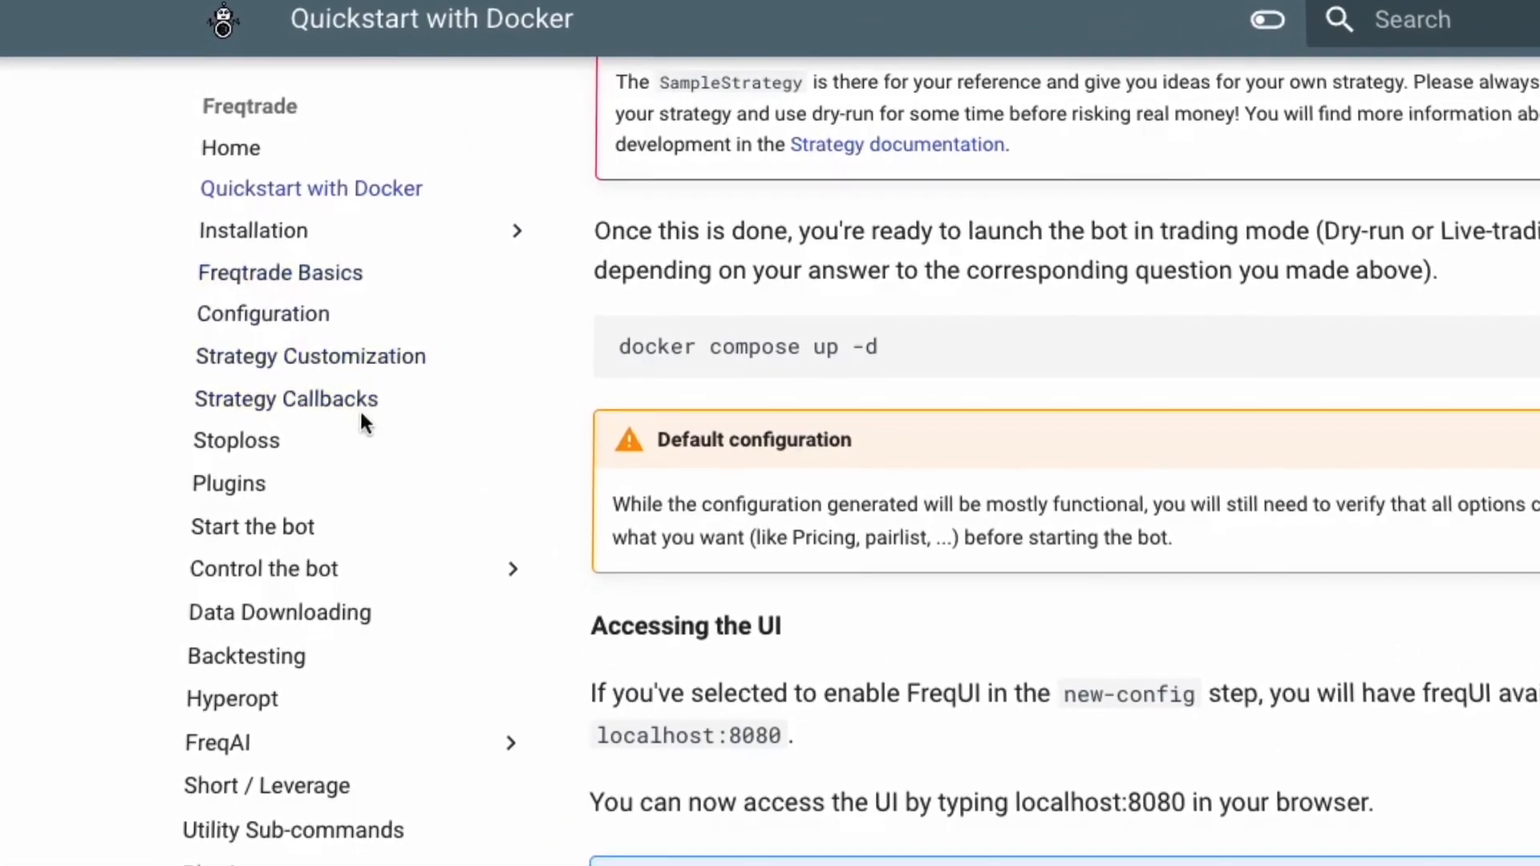
- Scroll past Accessing the UI down to the Monitoring the bot section
scroll(down, 3)
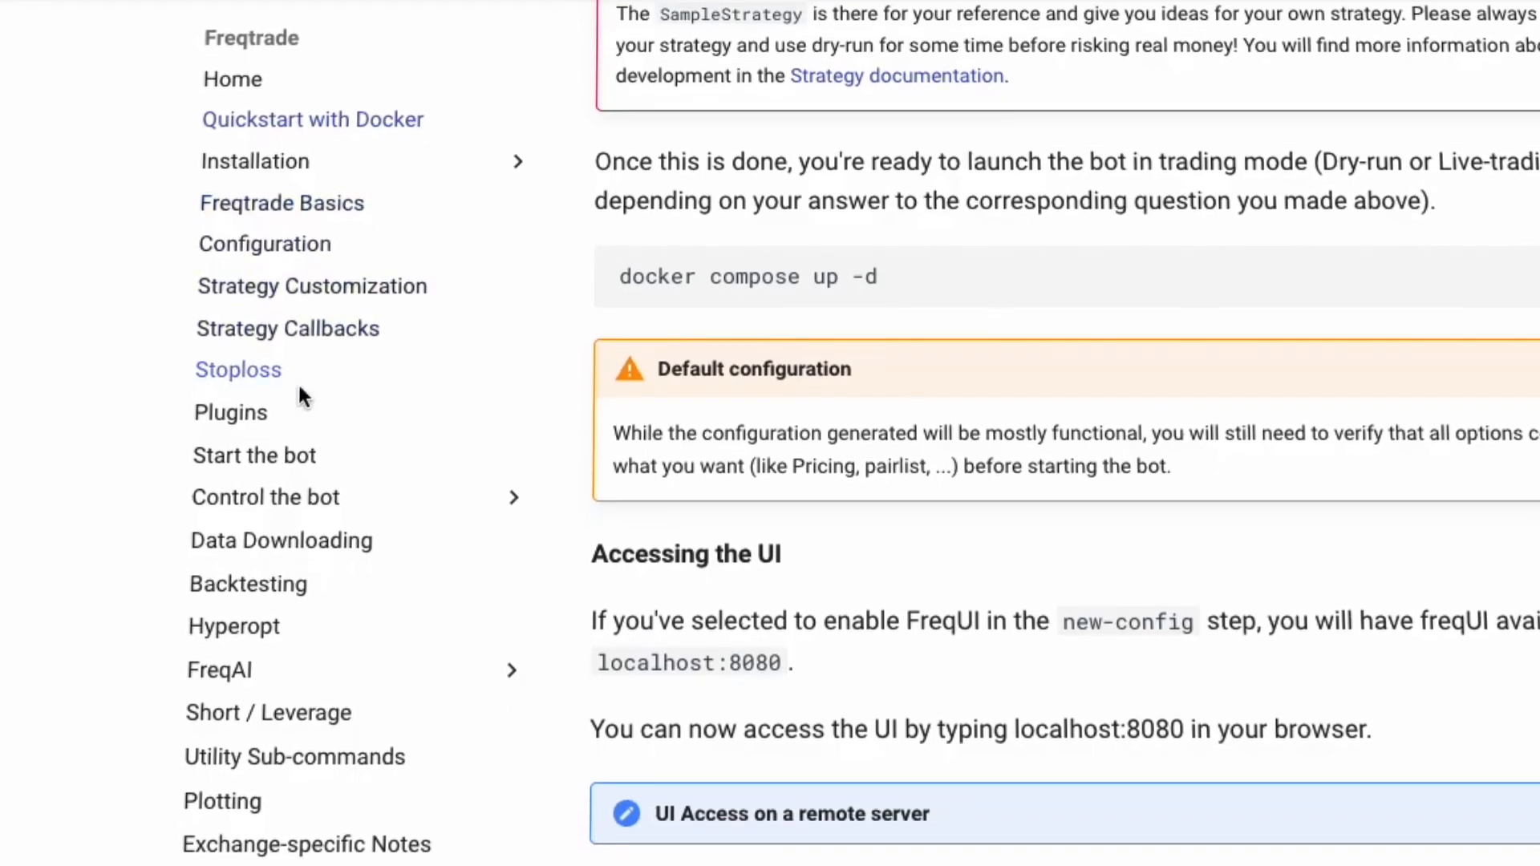
scroll(down, 3)
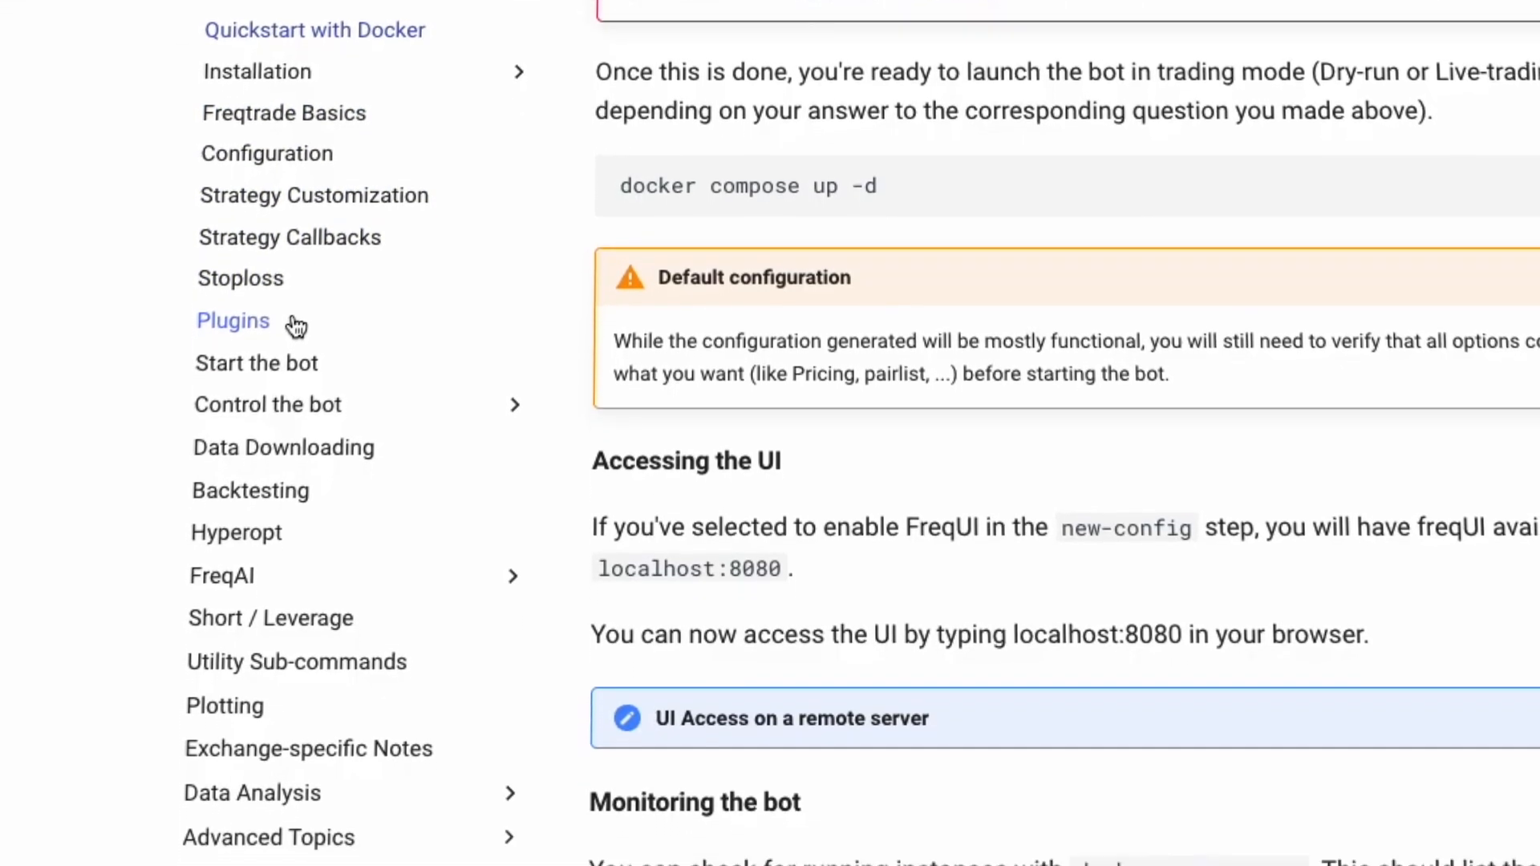
scroll(down, 3)
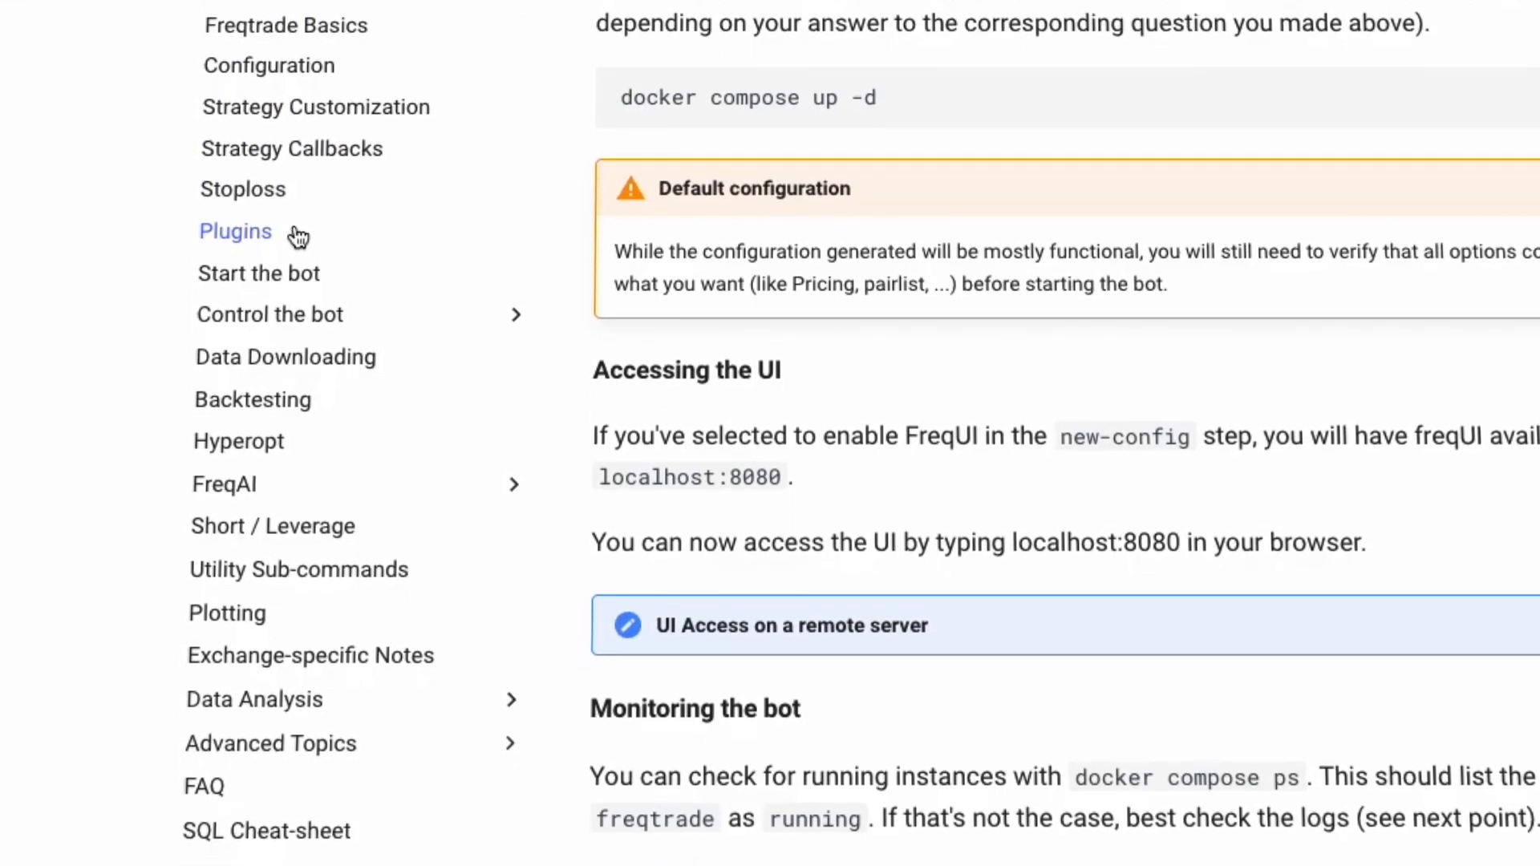
scroll(down, 3)
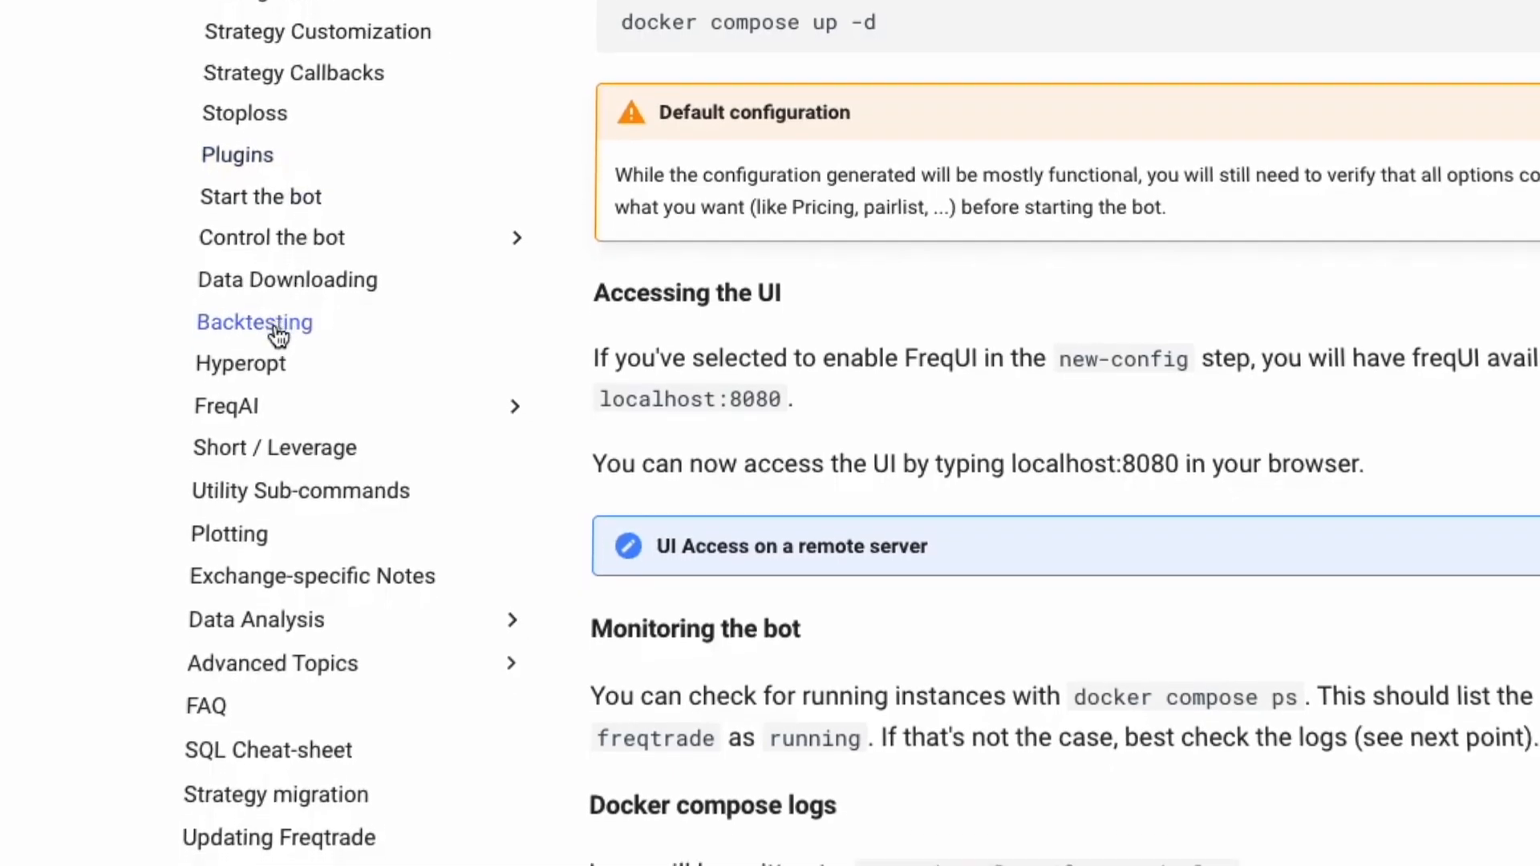
scroll(down, 3)
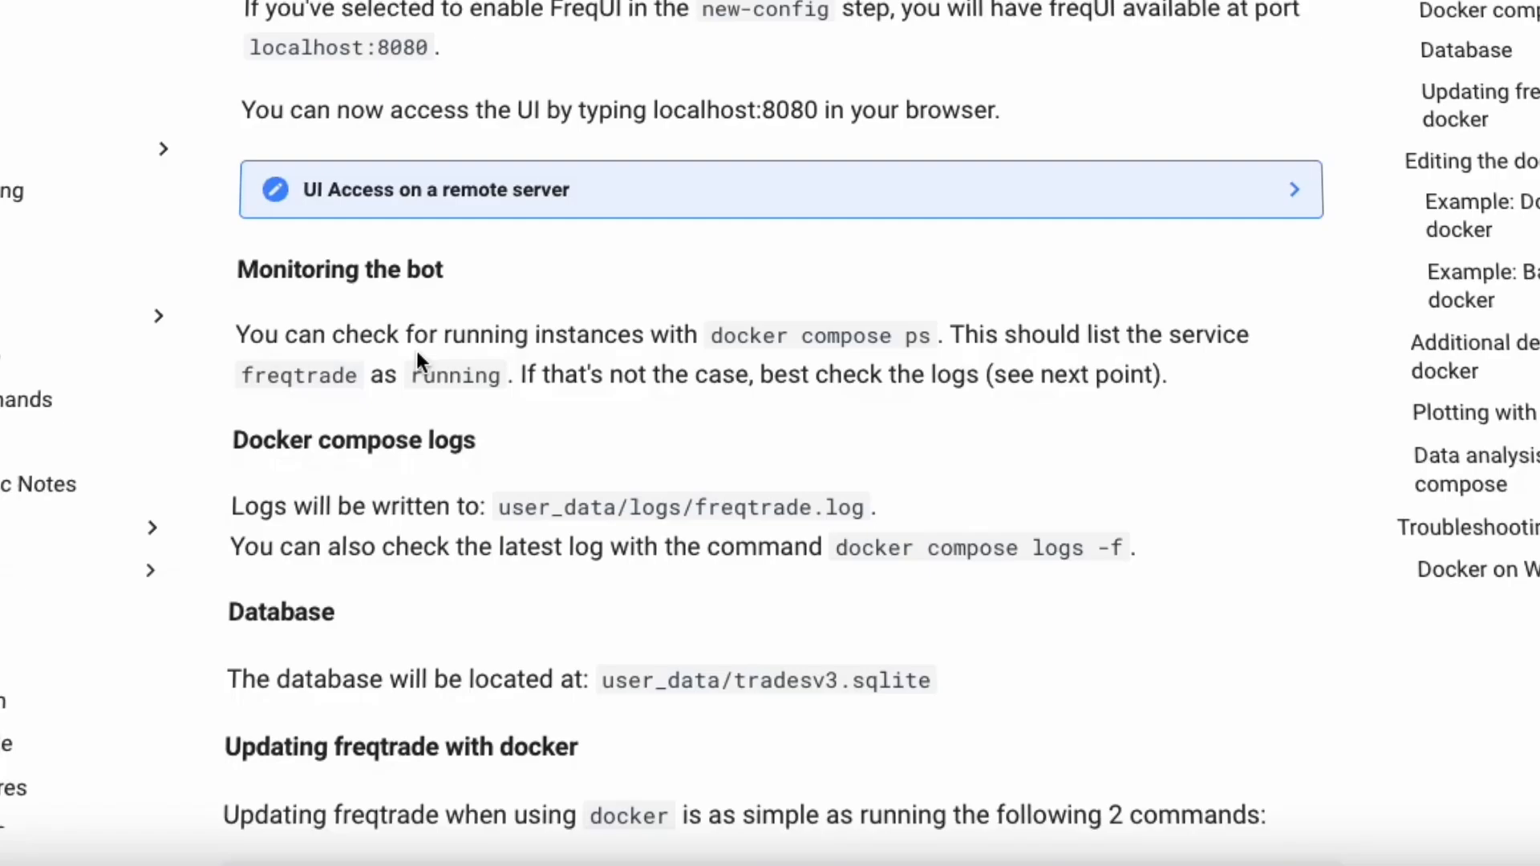
- Scroll to the two docker update commands and the changelog warning
scroll(down, 3)
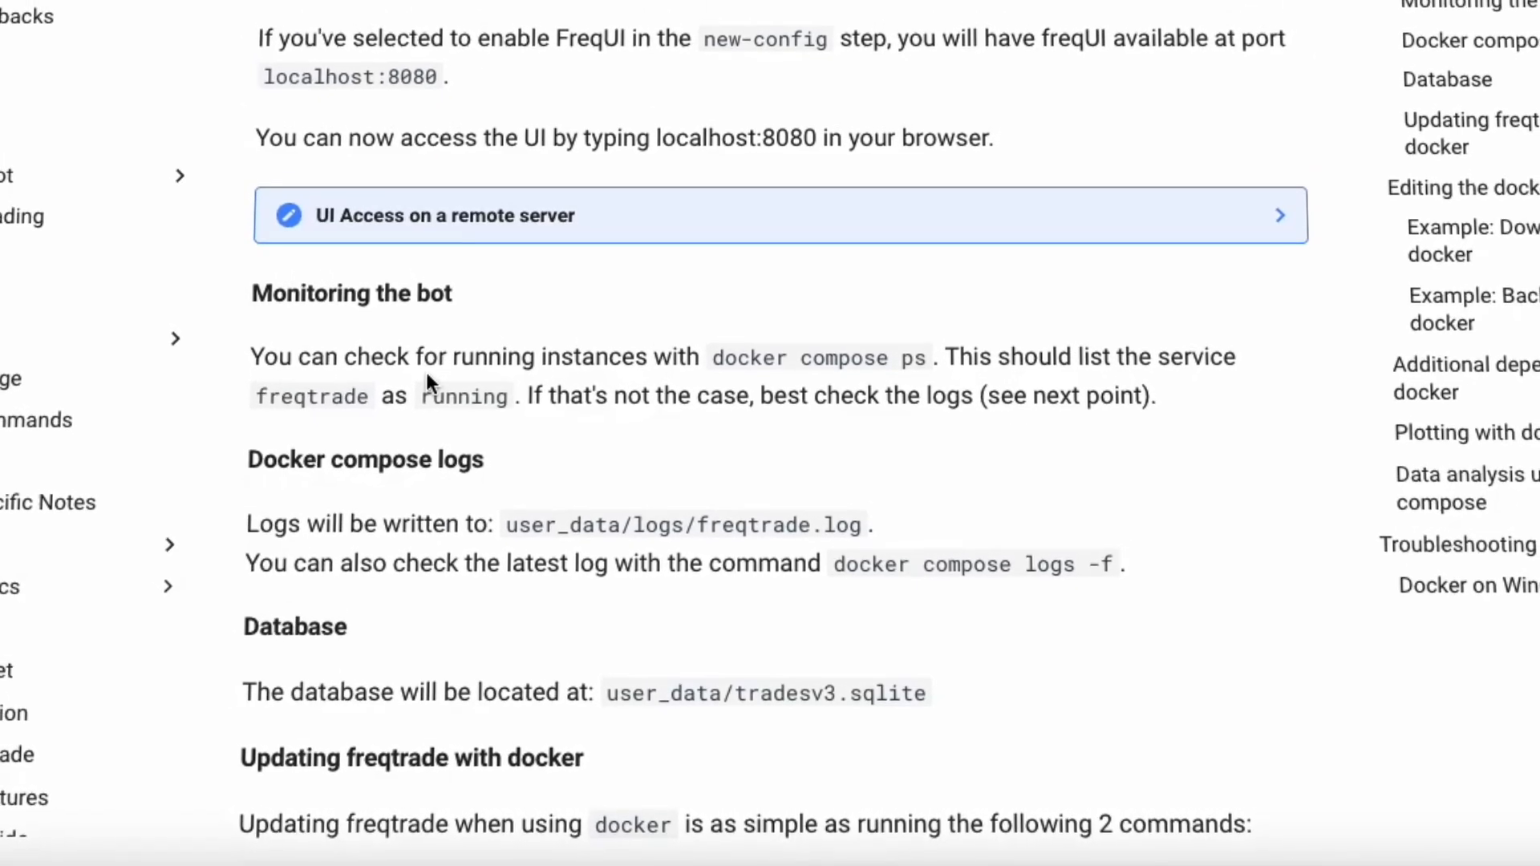
scroll(down, 3)
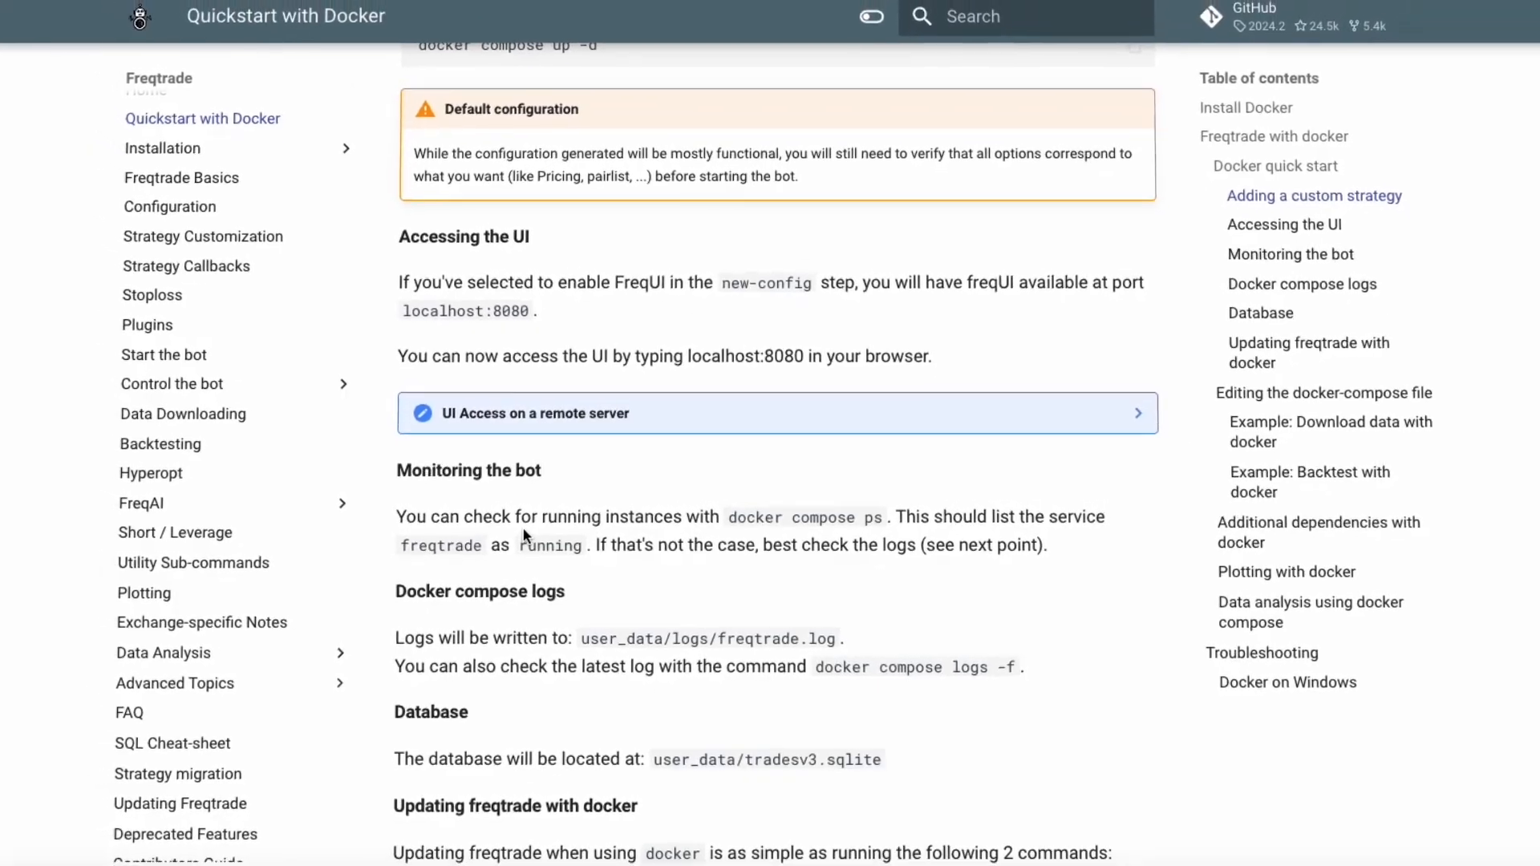
scroll(down, 3)
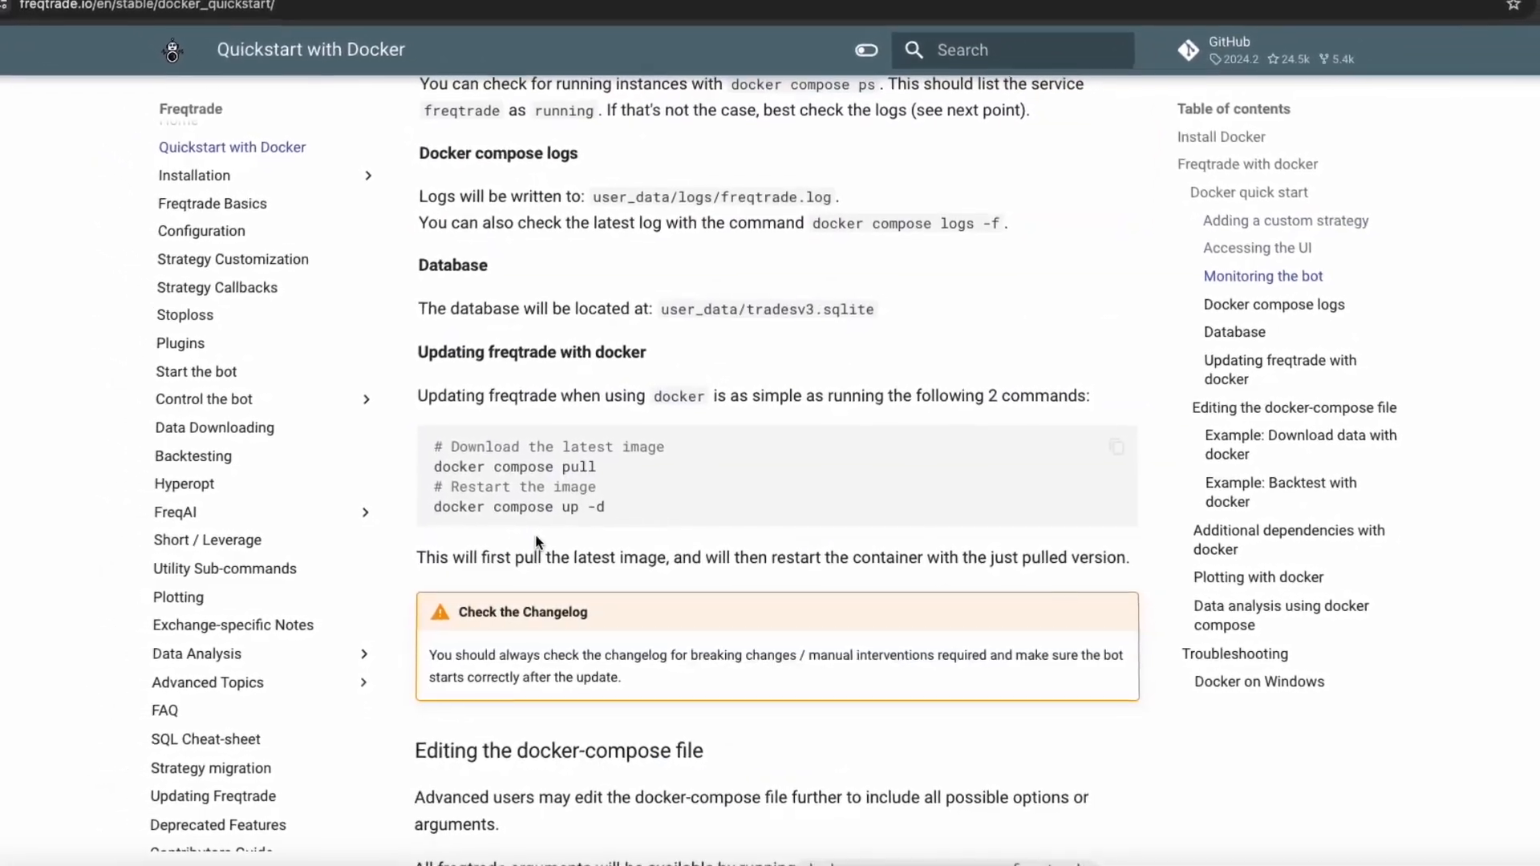